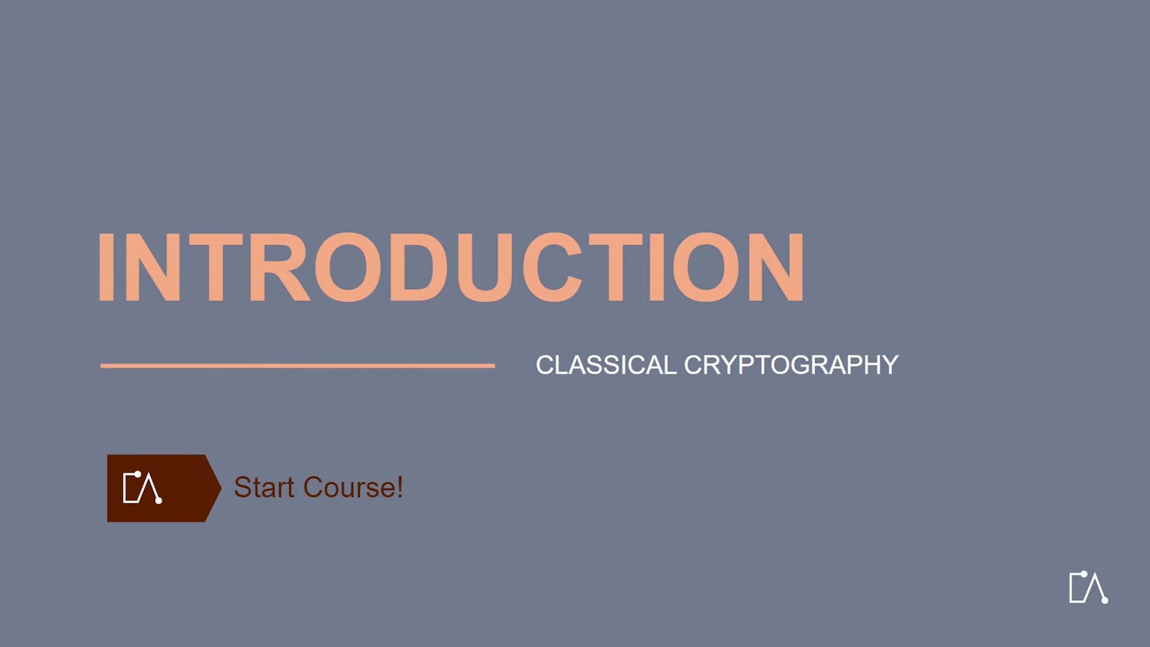
# Start the Classical Cryptography course from the introduction slide, advancing to the logo transition screen.
pyautogui.click(158, 489)
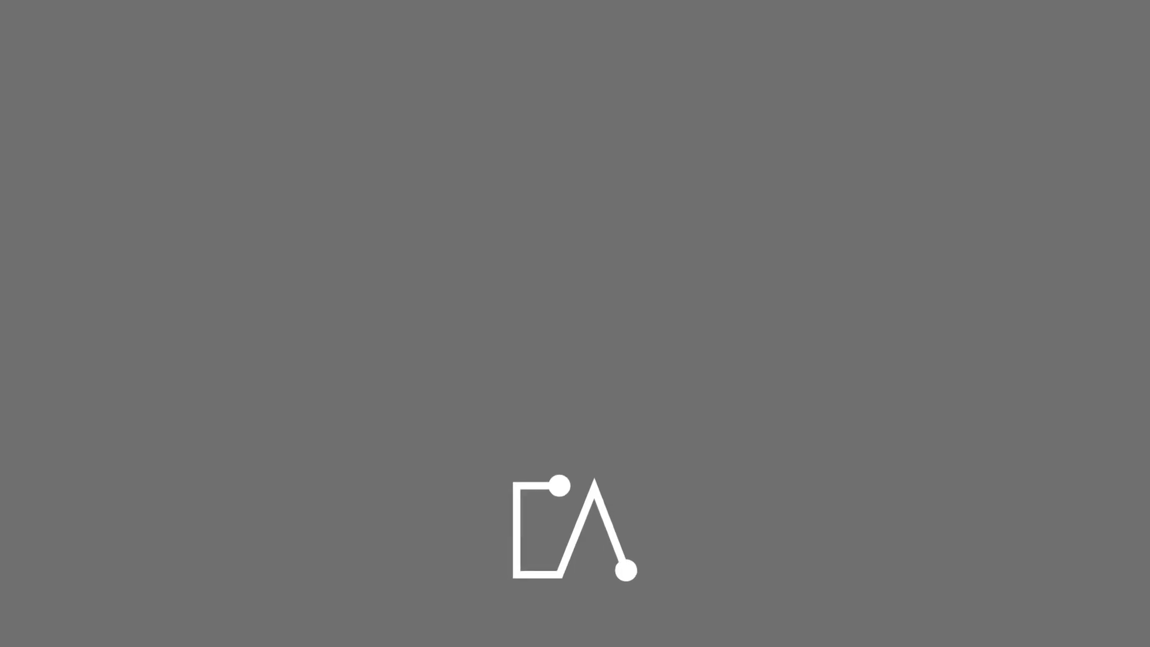